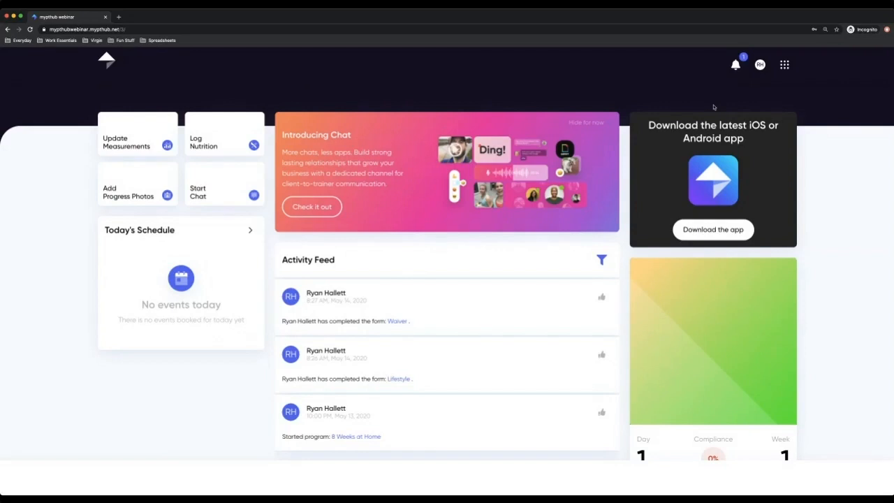
View the client store packages and the 1 online class pass checkout form.
left_click(786, 64)
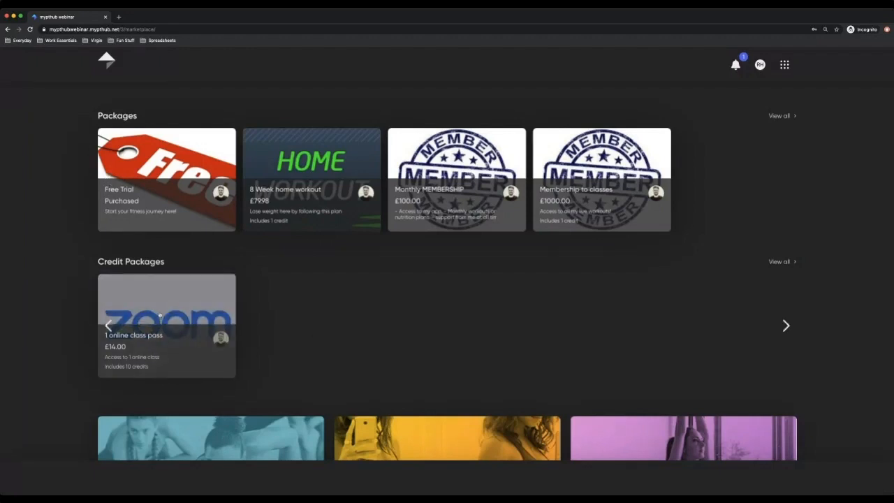
left_click(166, 325)
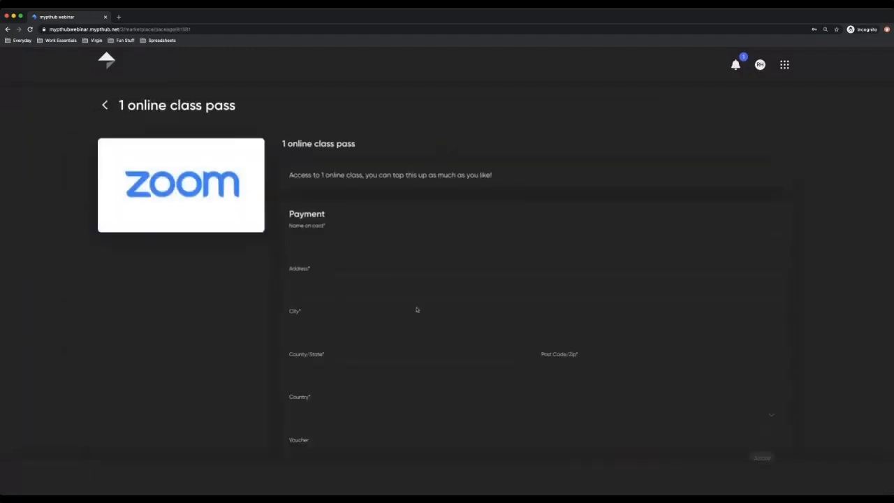
scroll("down", 3)
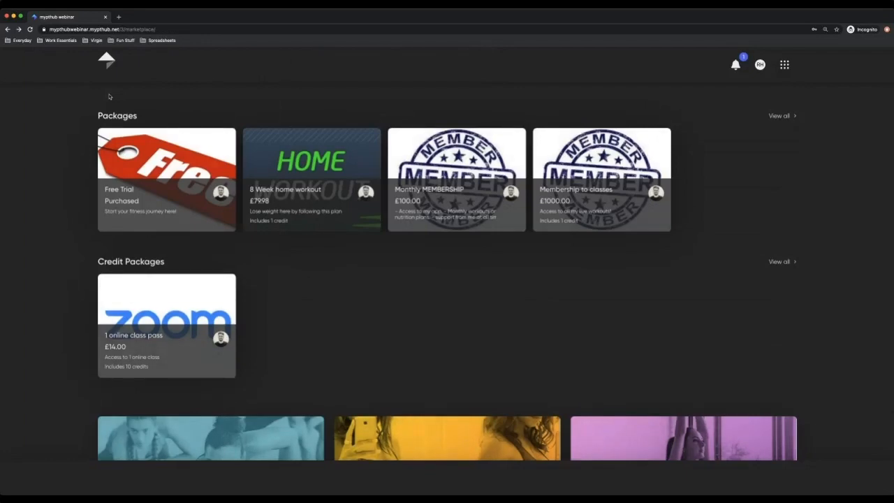
mouse_move(784, 65)
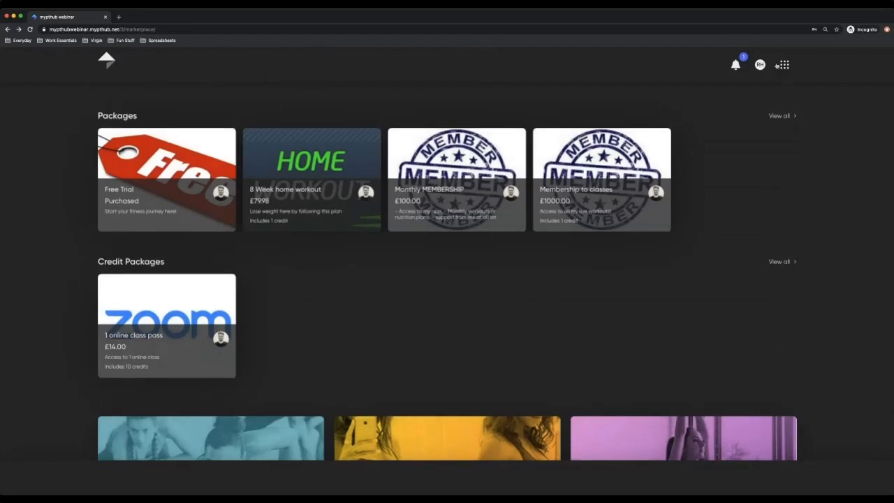
Go to the client's May 2020 calendar and list the other calendars available.
left_click(782, 64)
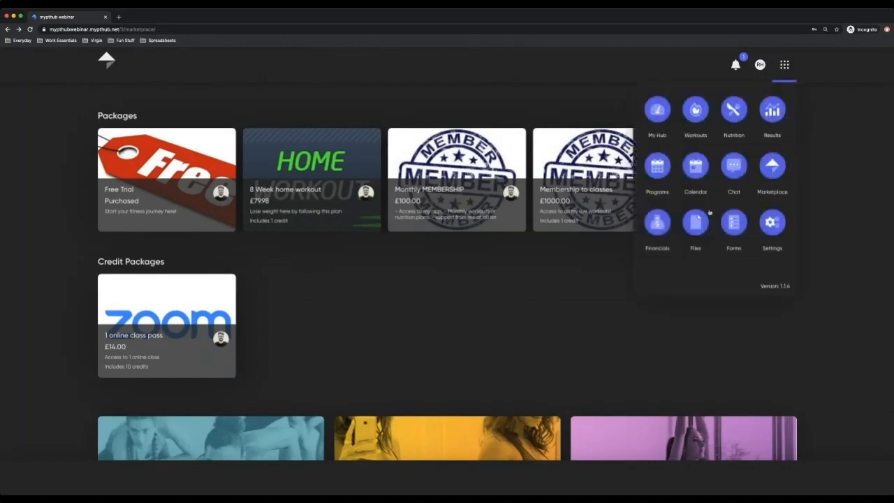
left_click(696, 168)
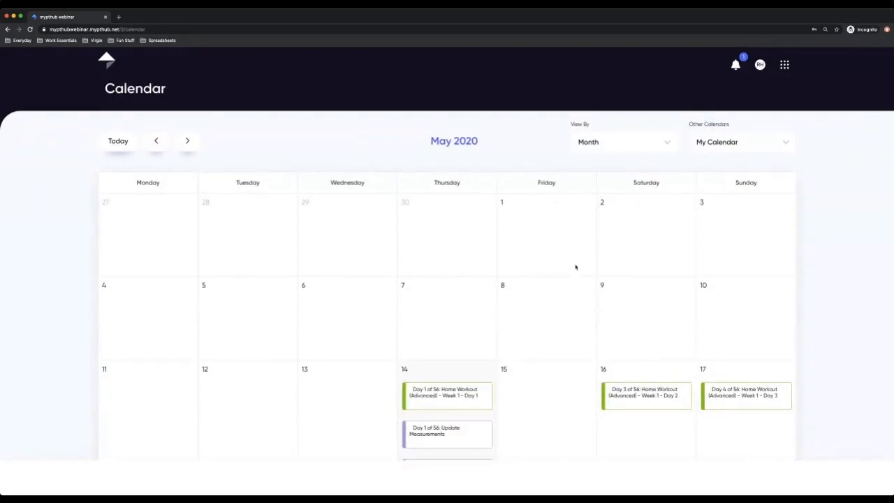
scroll("down", 3)
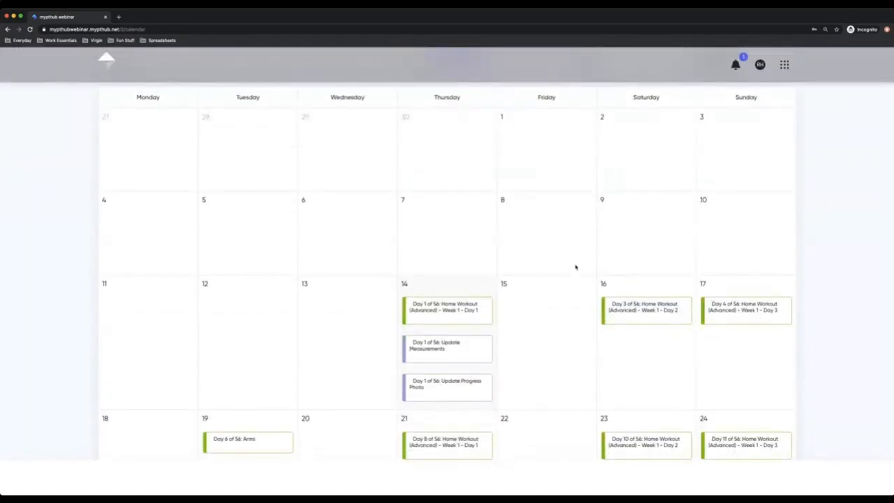
mouse_move(430, 307)
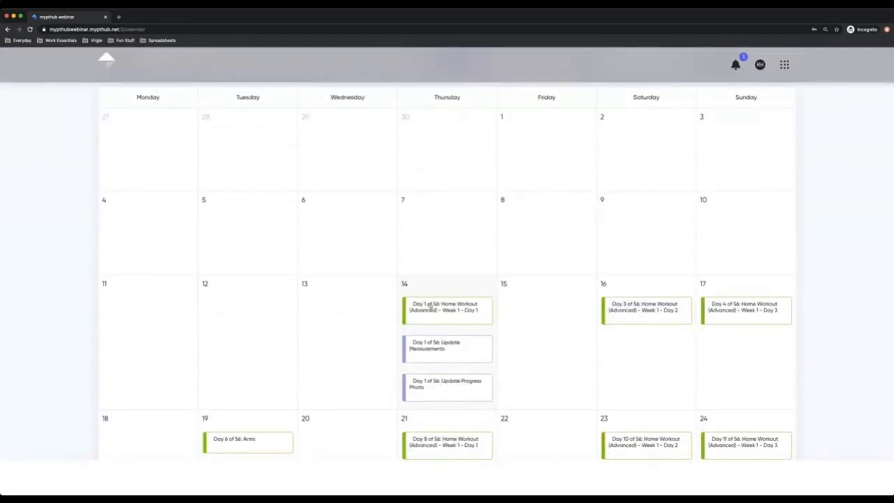
scroll("down", 3)
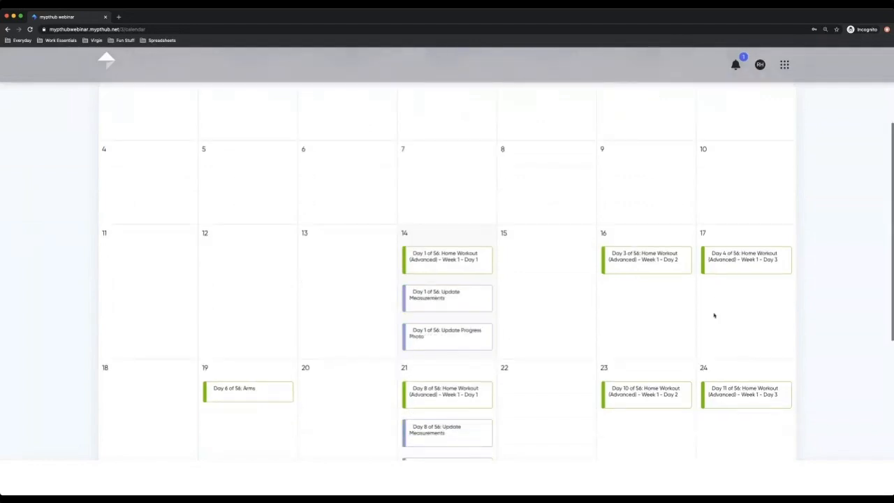
scroll("down", 3)
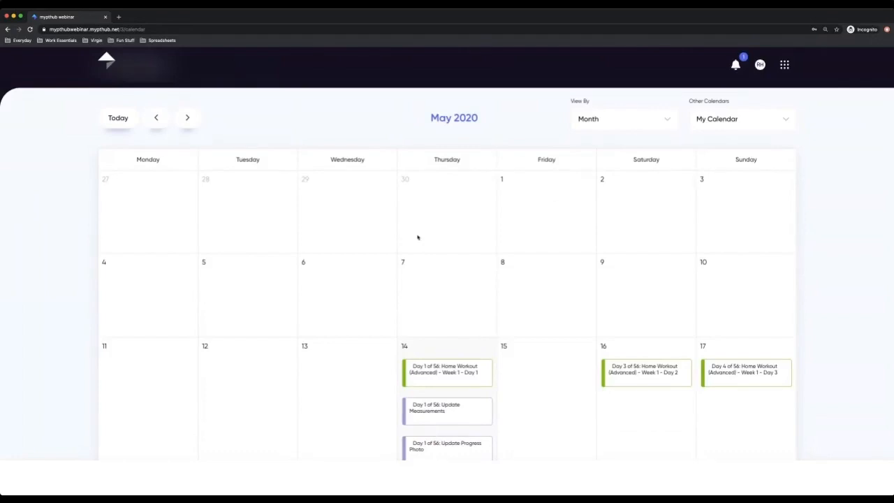
mouse_move(735, 123)
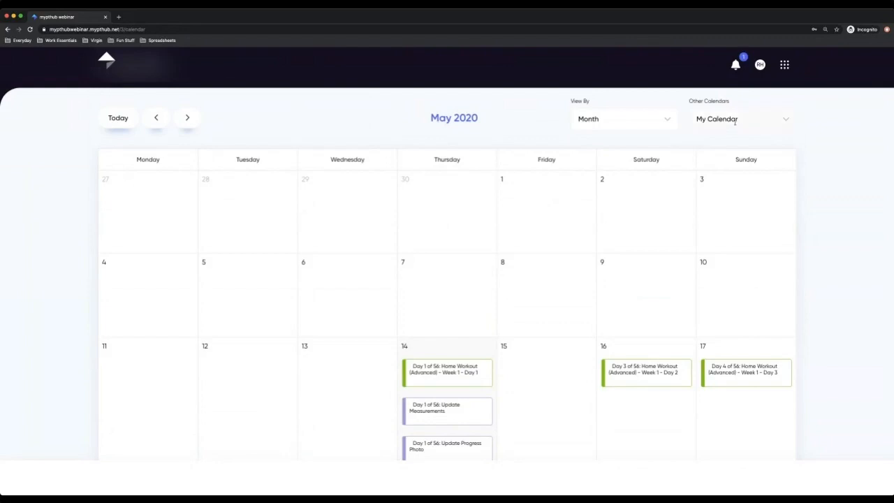
left_click(741, 117)
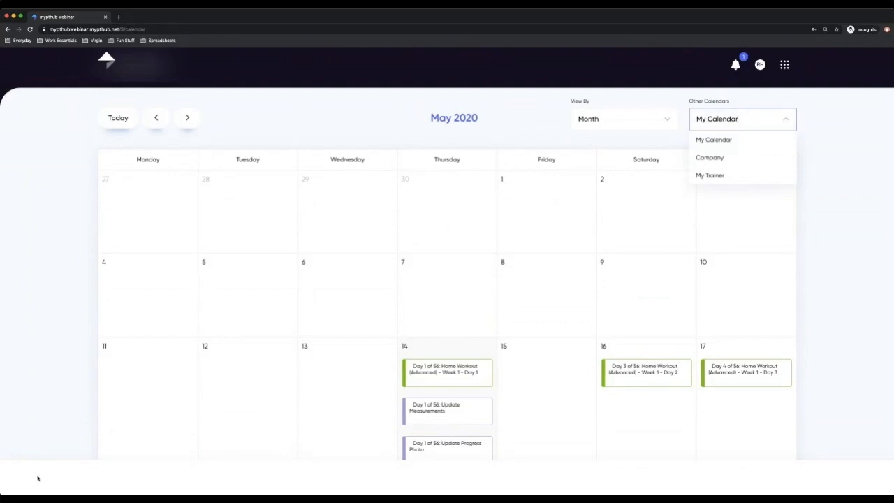
mouse_move(34, 475)
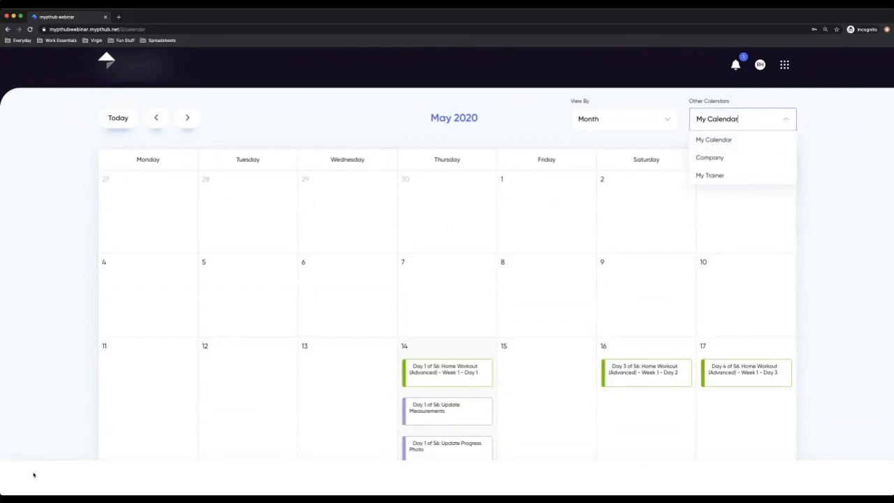
Switch to the trainer's calendar and view the 15 May Live home workout details.
left_click(710, 176)
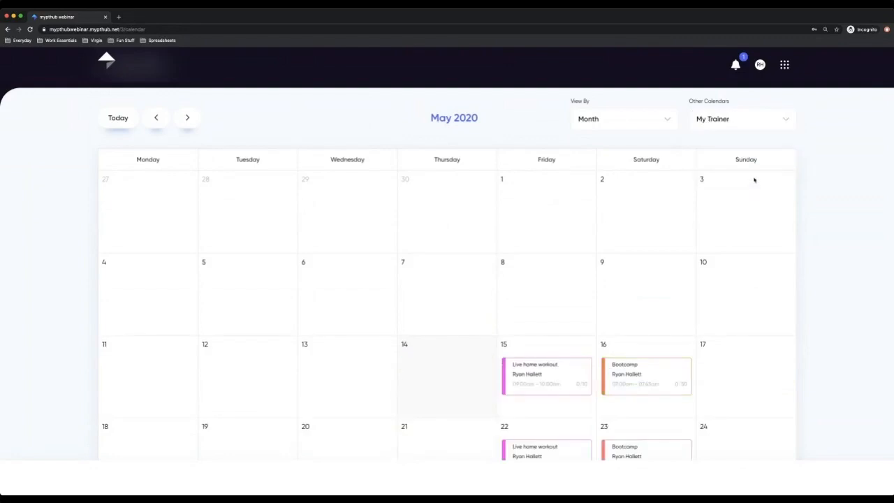
scroll("down", 3)
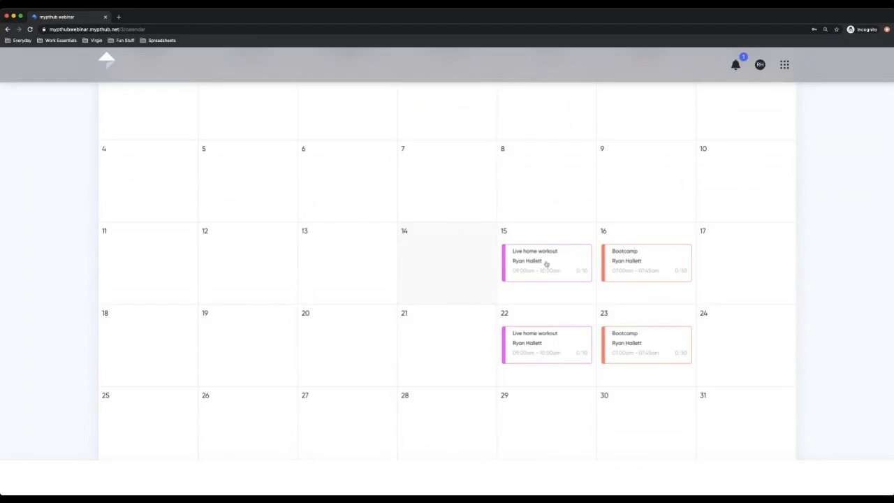
scroll("down", 3)
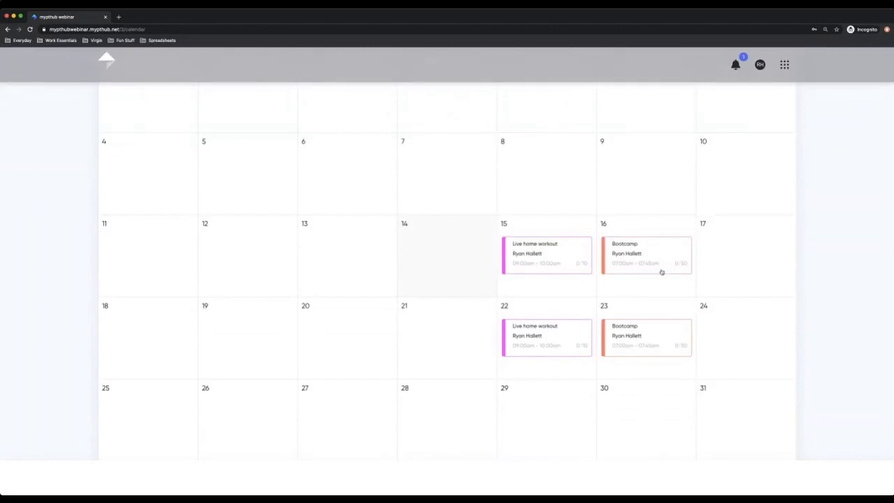
left_click(646, 254)
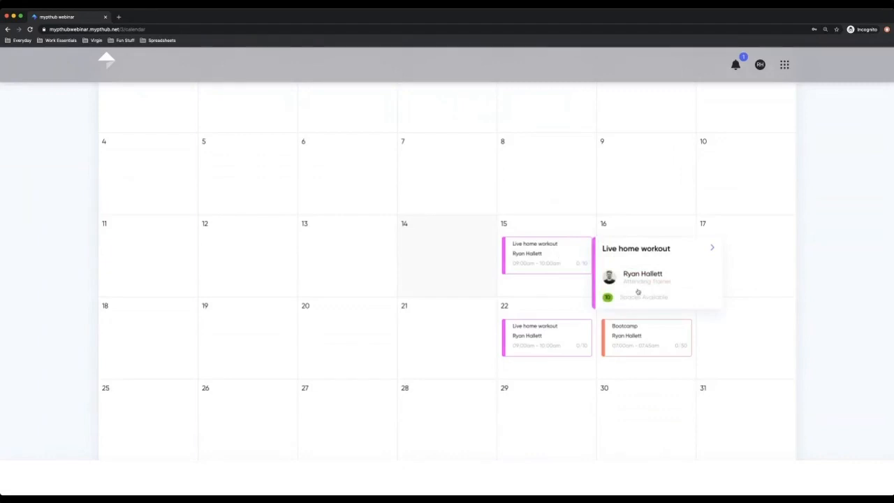
left_click(712, 249)
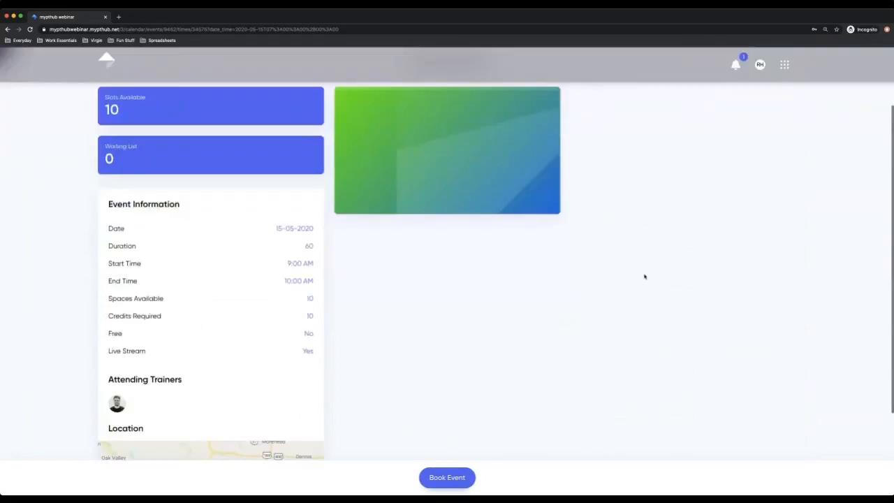
scroll("down", 3)
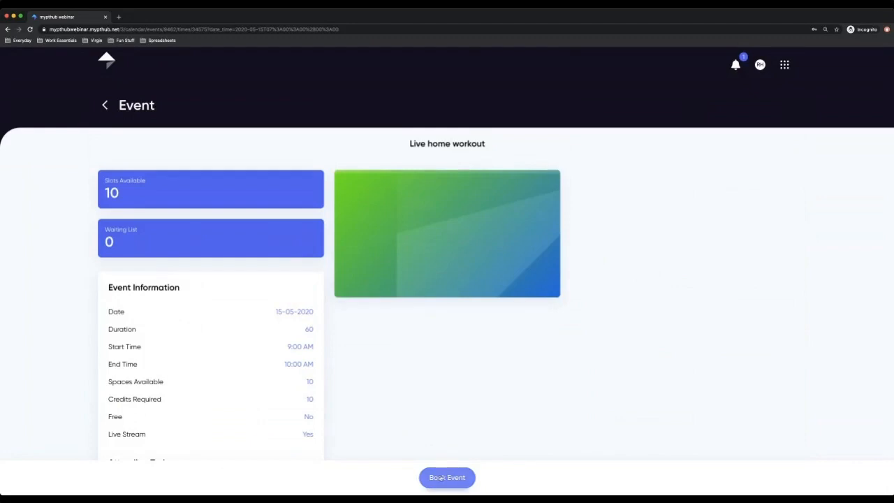
Book the Live home workout with a credit and select its stream information code.
left_click(447, 477)
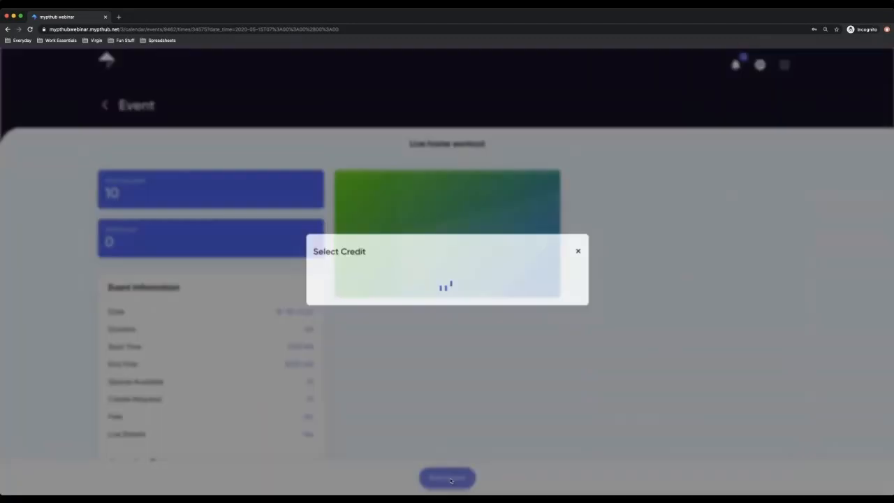
left_click(448, 478)
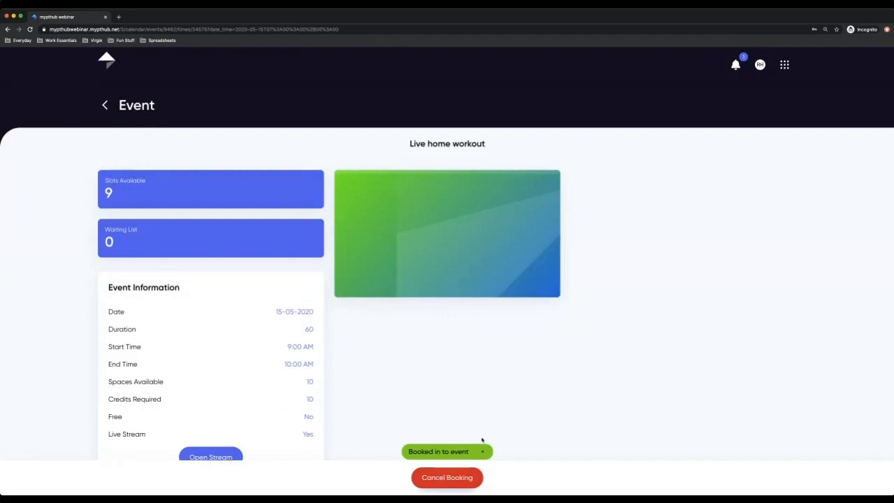
scroll("down", 3)
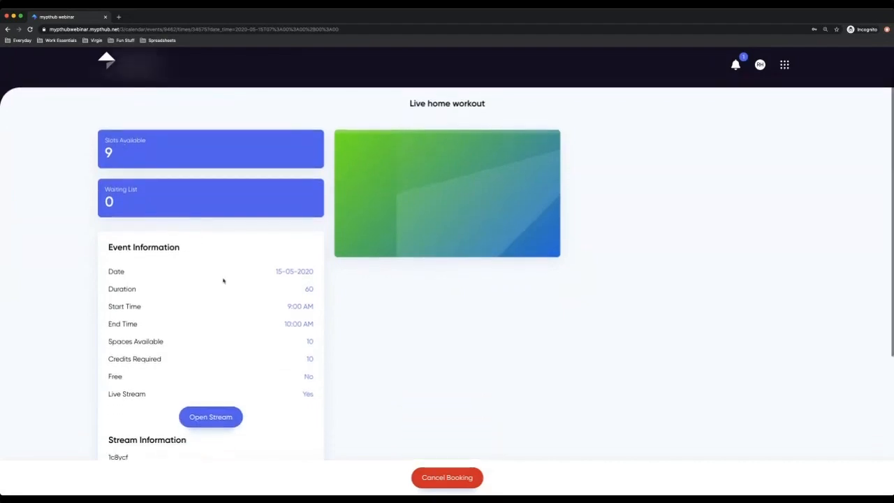
scroll("down", 3)
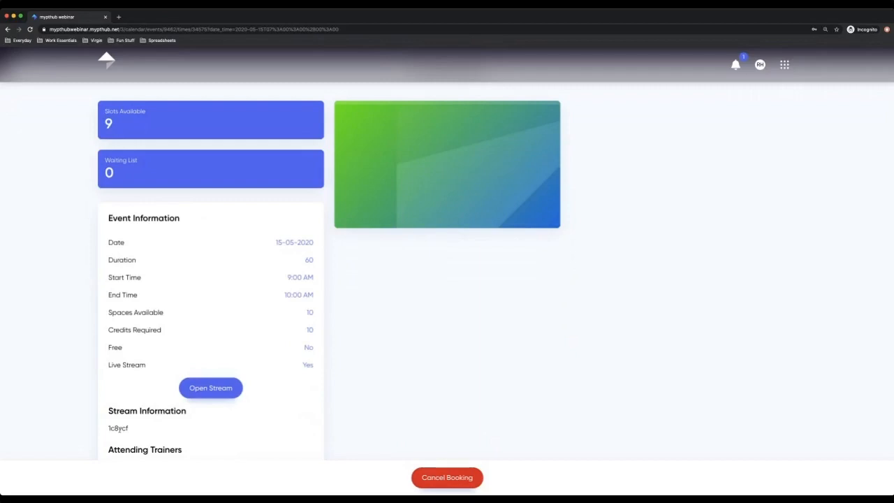
double_click(117, 428)
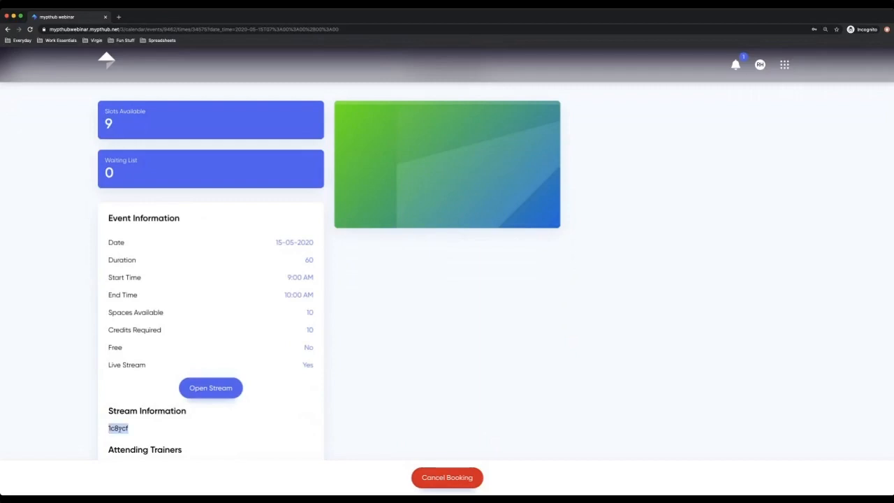
Launch the workout's Zoom stream, then return to the MyPTHub calendar.
left_click(210, 388)
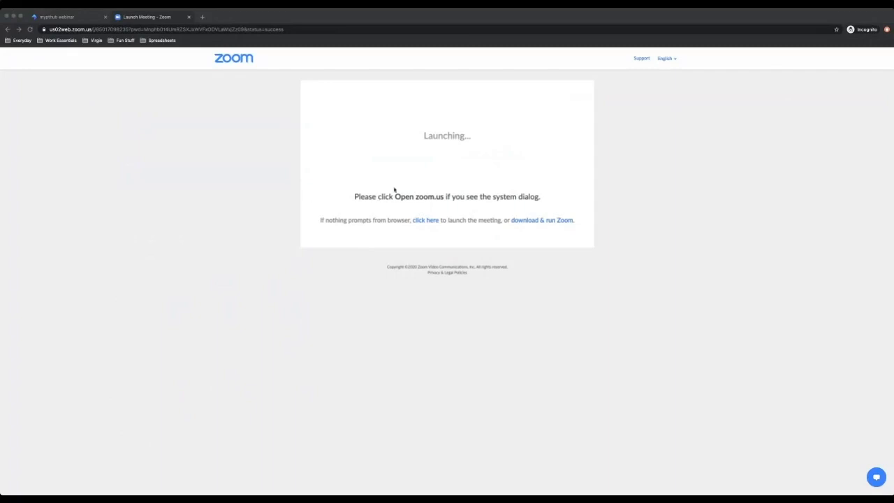
left_click(63, 17)
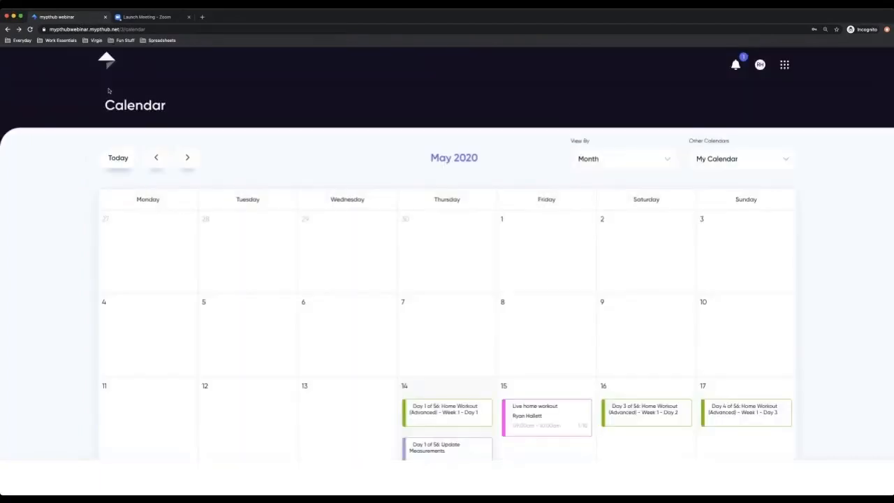
Show the My Trainer calendar and view the 16 May Bootcamp with 50 slots.
left_click(740, 160)
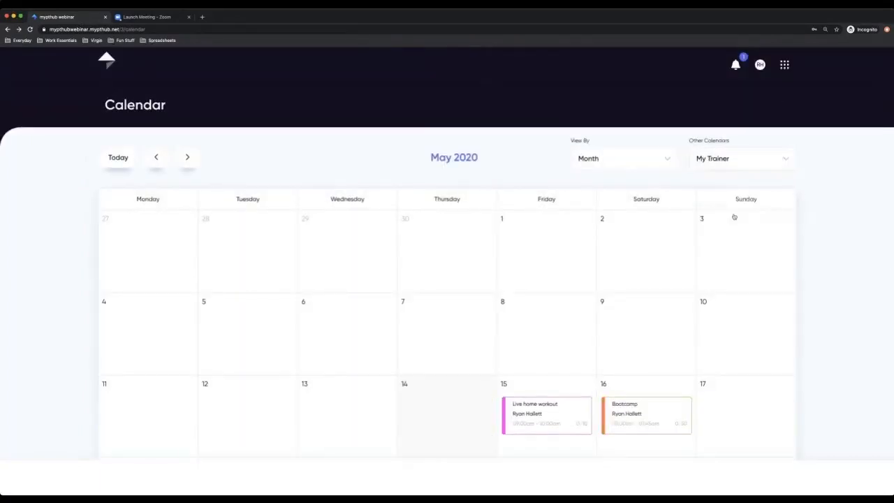
scroll("down", 3)
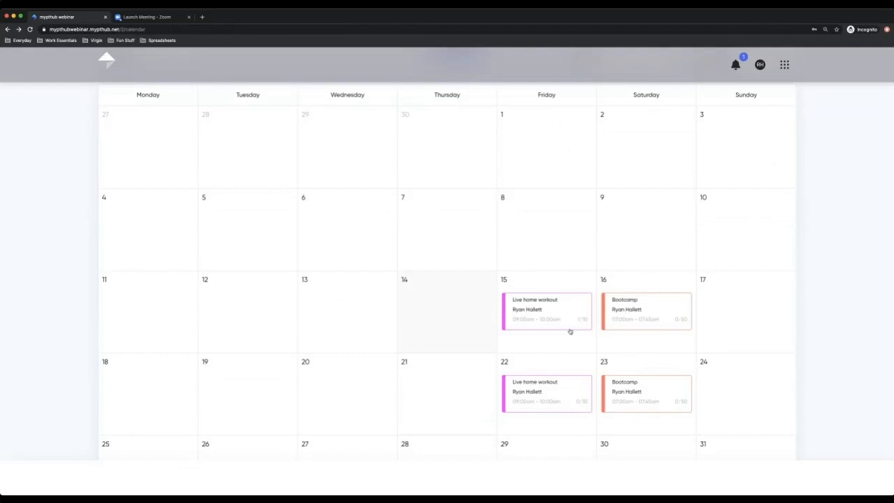
left_click(645, 310)
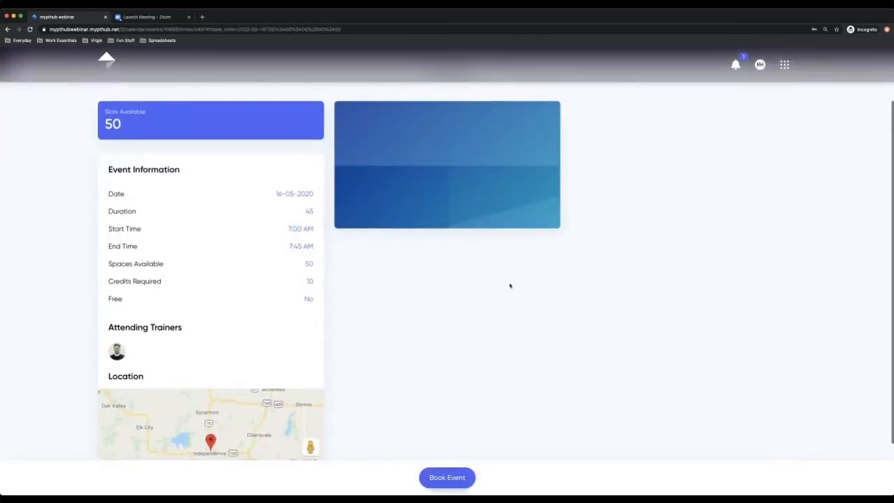
scroll("down", 3)
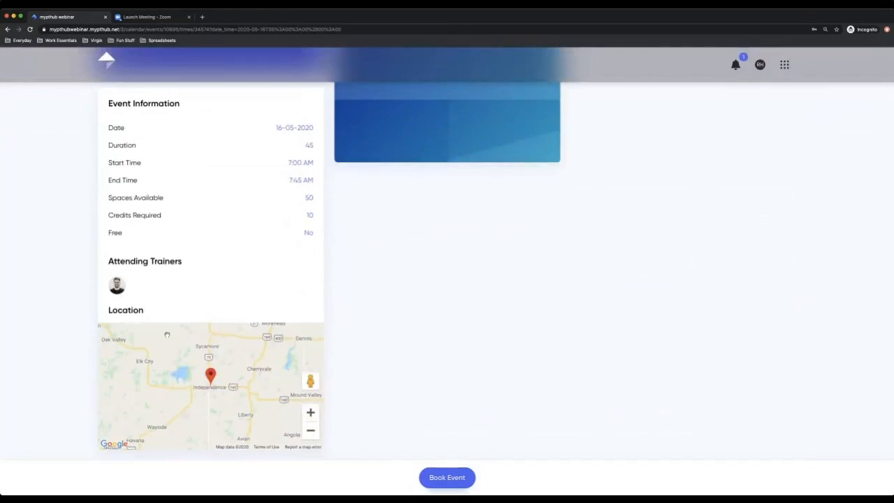
mouse_move(212, 364)
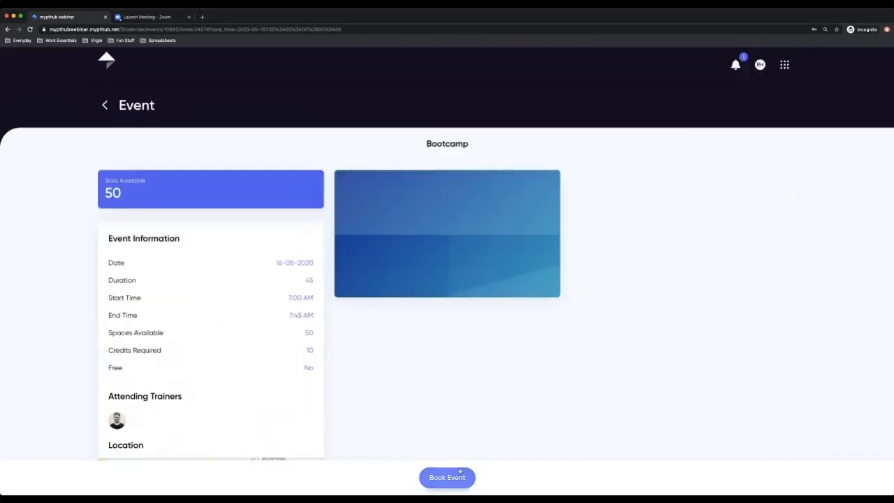
Book Bootcamp with the client's credit (49 slots), then cancel it back to 50.
left_click(447, 478)
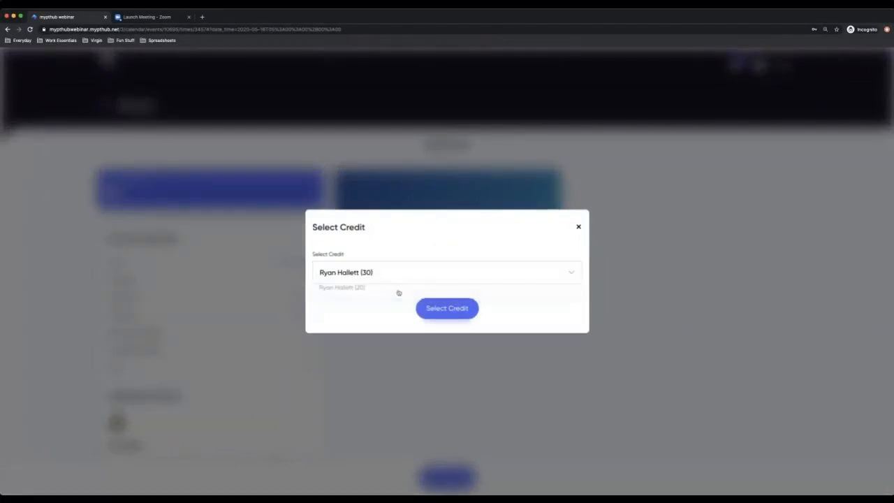
left_click(448, 309)
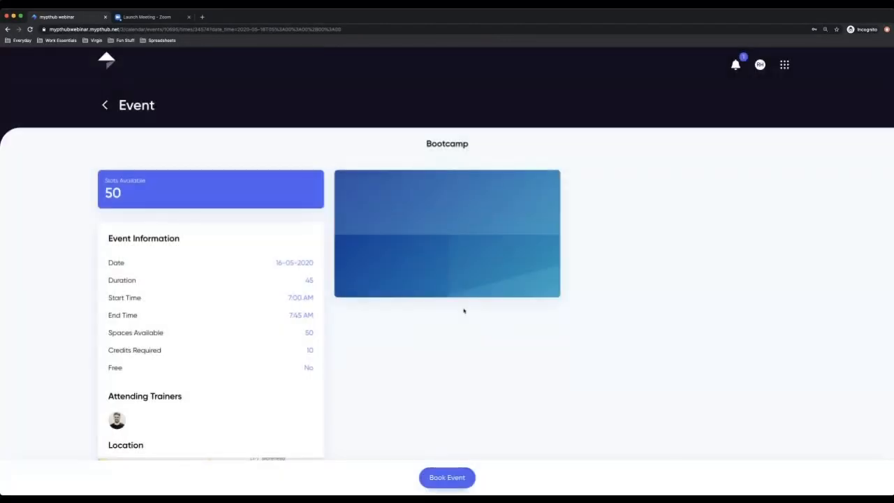
left_click(447, 478)
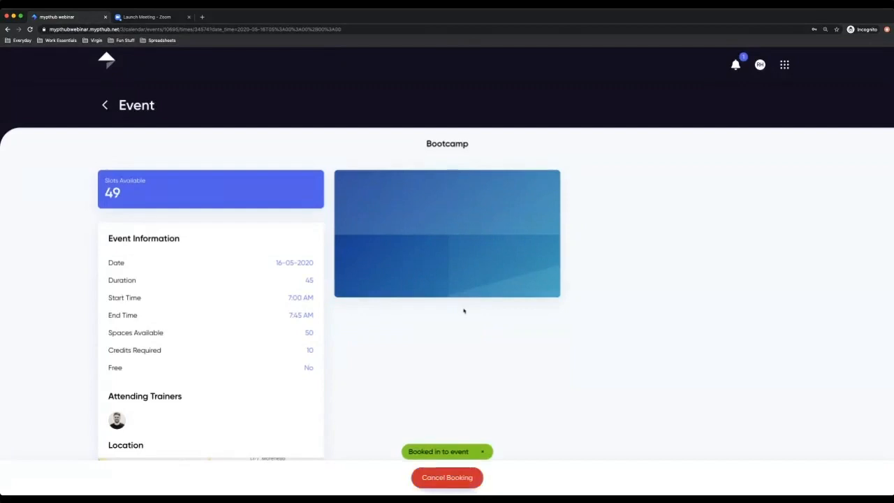
scroll("down", 3)
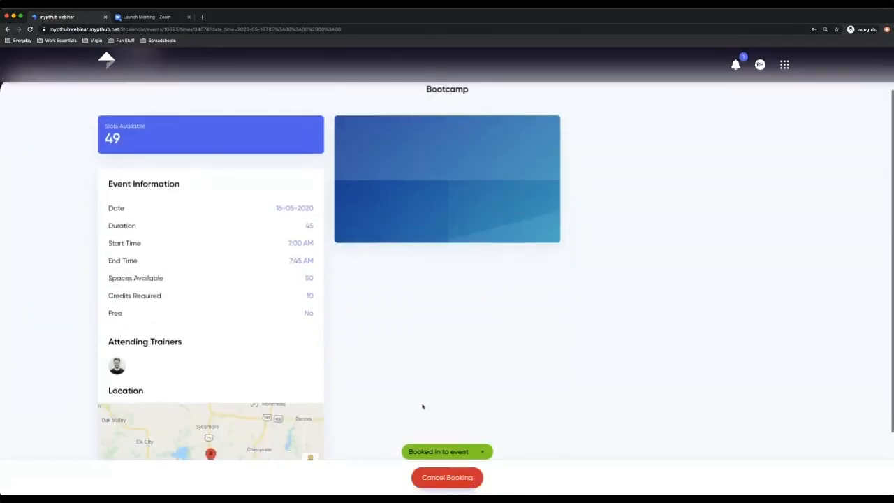
left_click(447, 478)
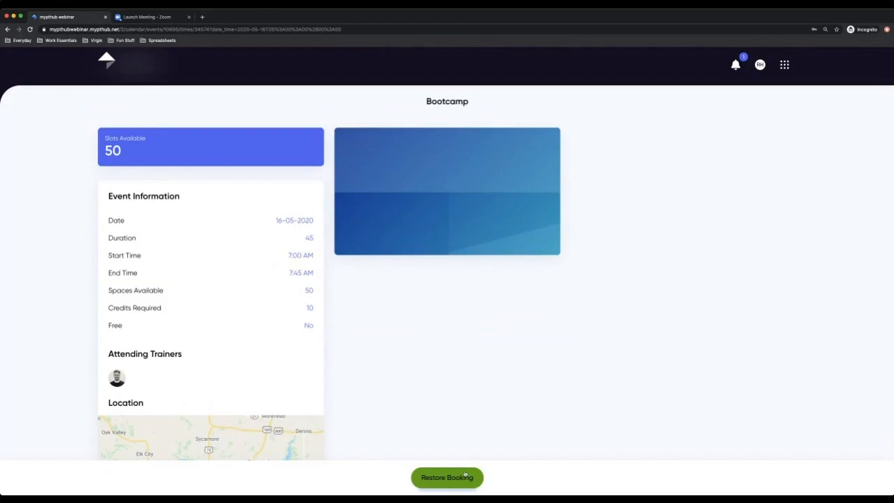
left_click(784, 64)
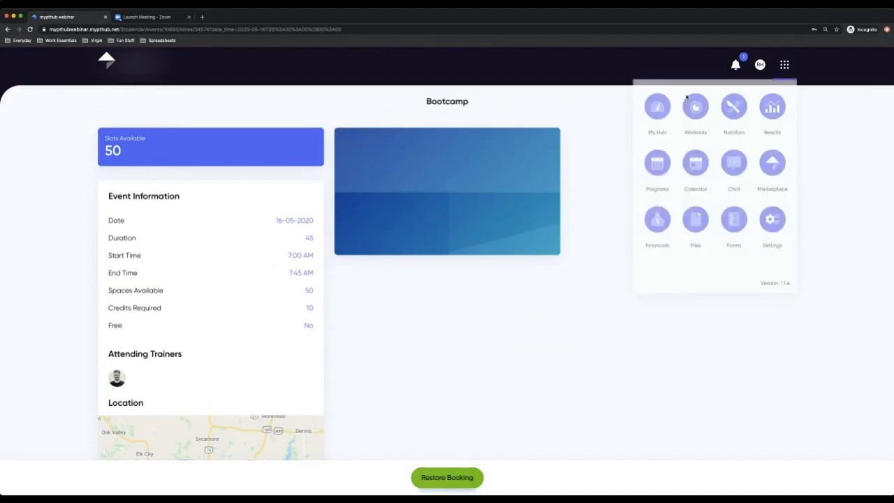